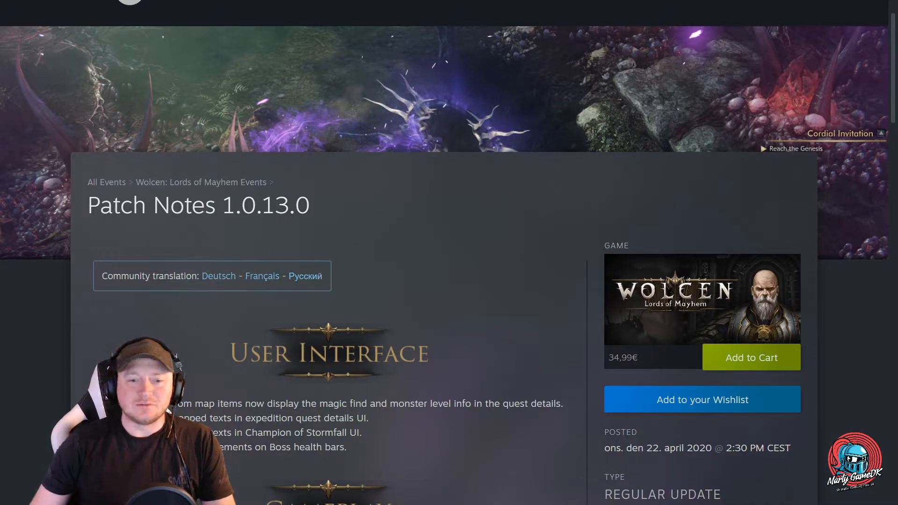
scroll("down", 3)
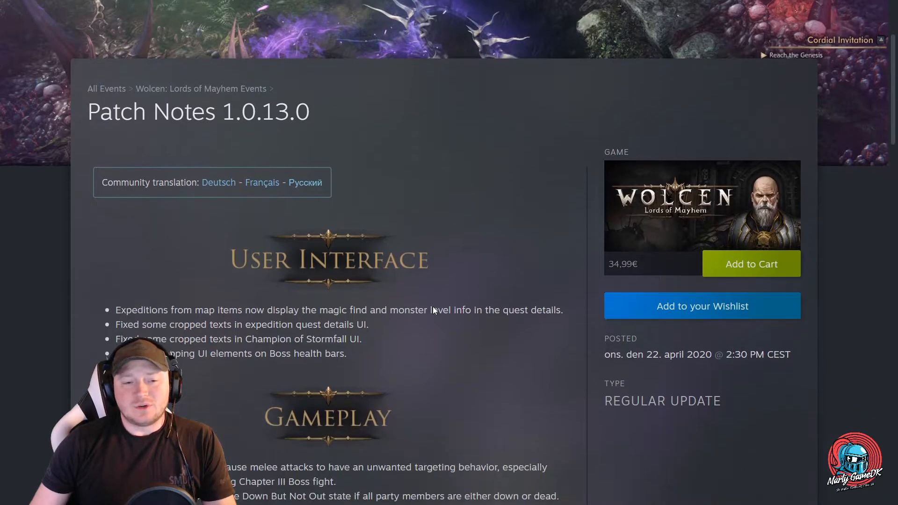
scroll("down", 3)
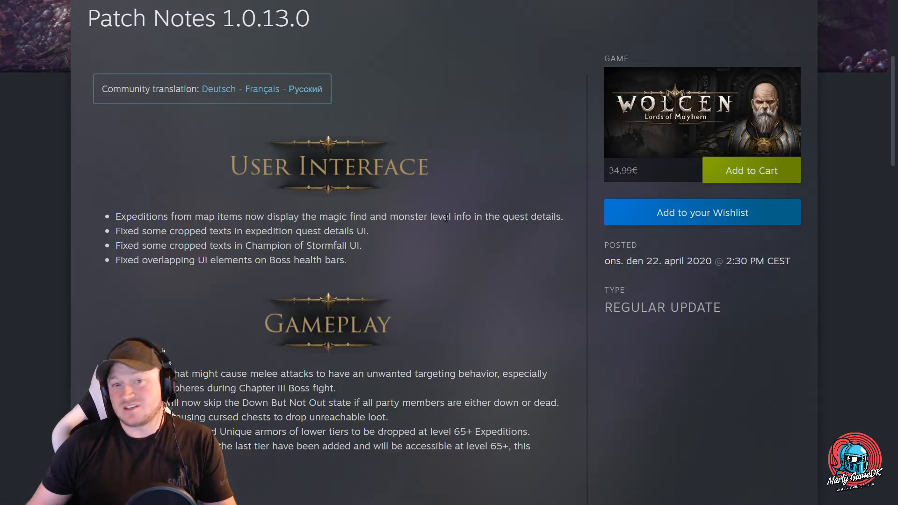
mouse_move(231, 256)
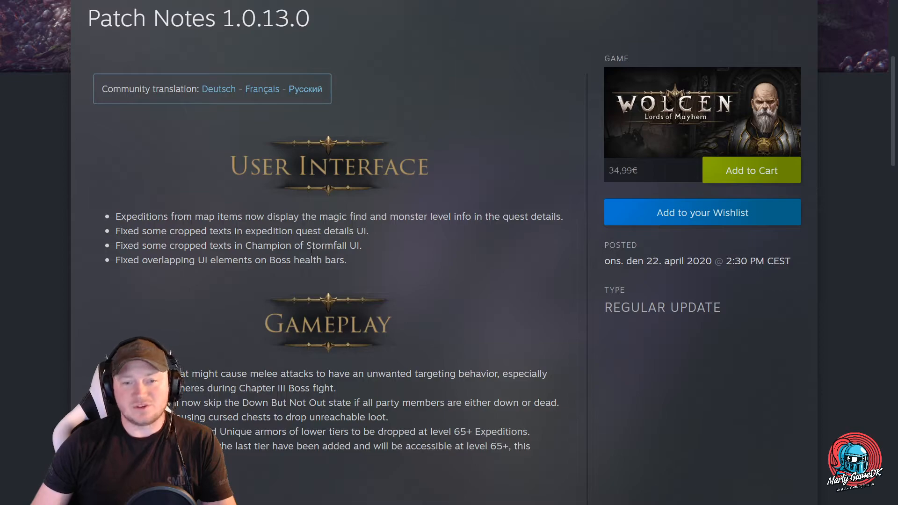
scroll("down", 3)
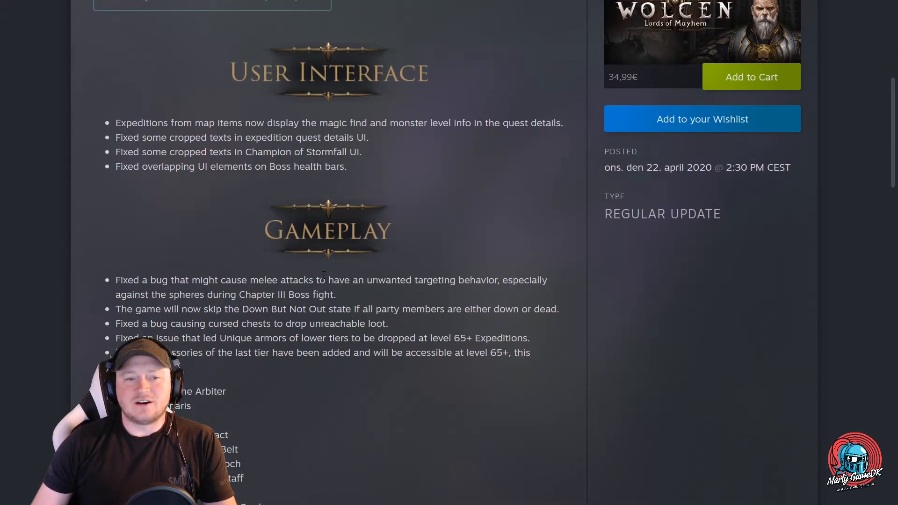
scroll("down", 3)
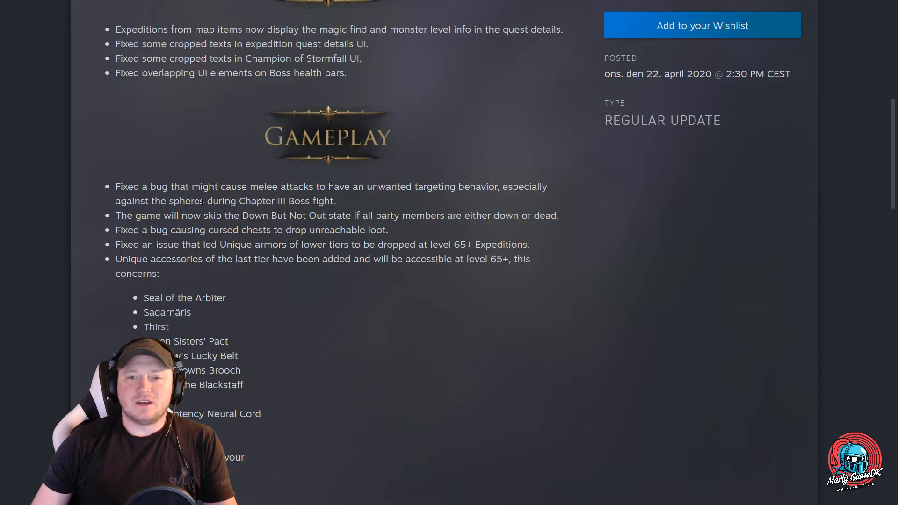
scroll("down", 3)
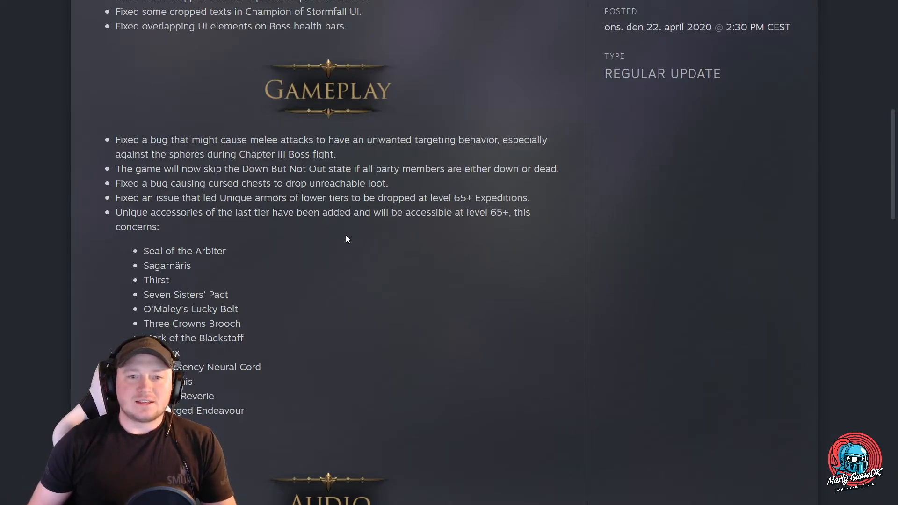
mouse_move(353, 251)
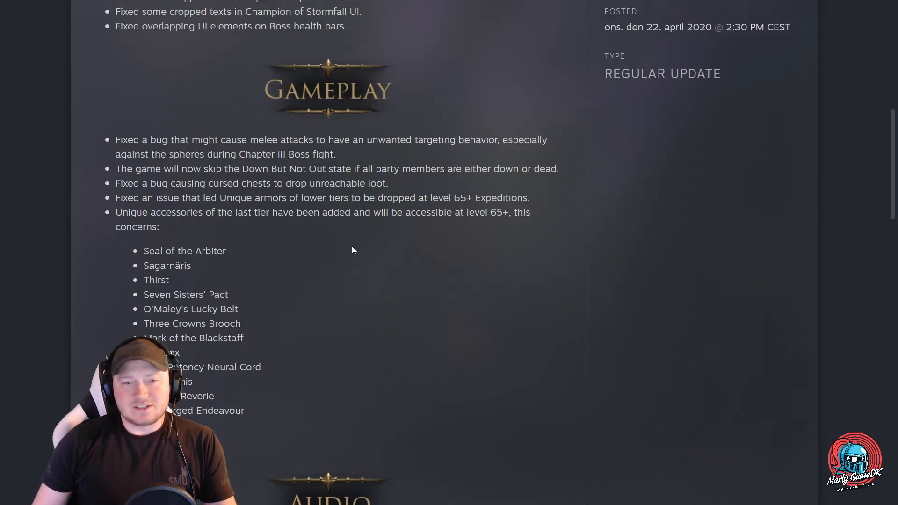
mouse_move(344, 263)
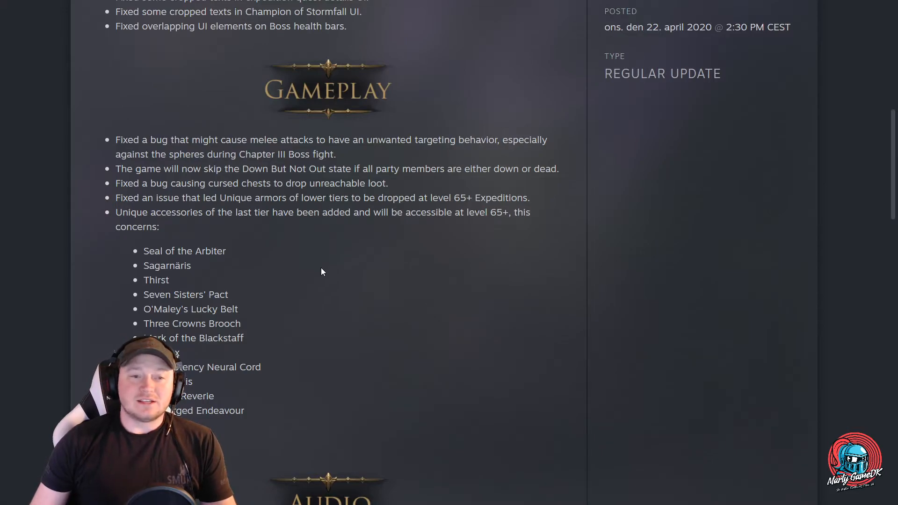
scroll("down", 3)
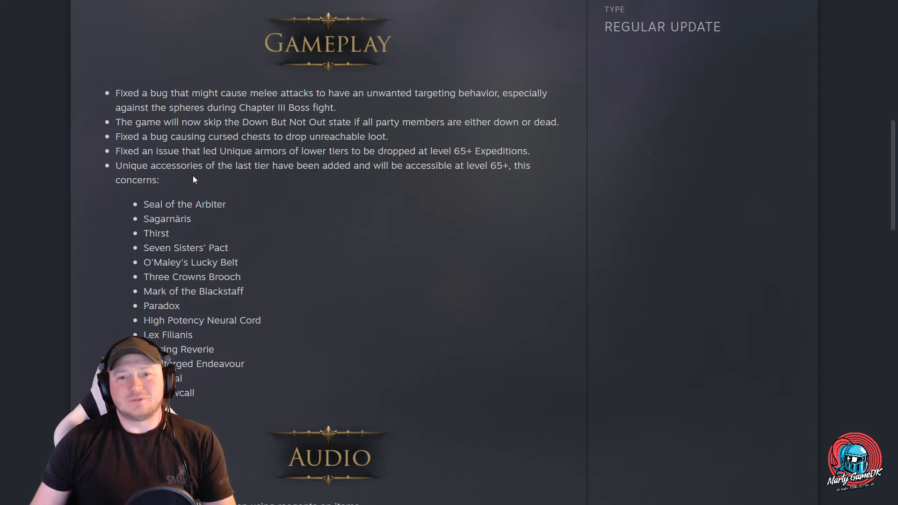
mouse_move(206, 189)
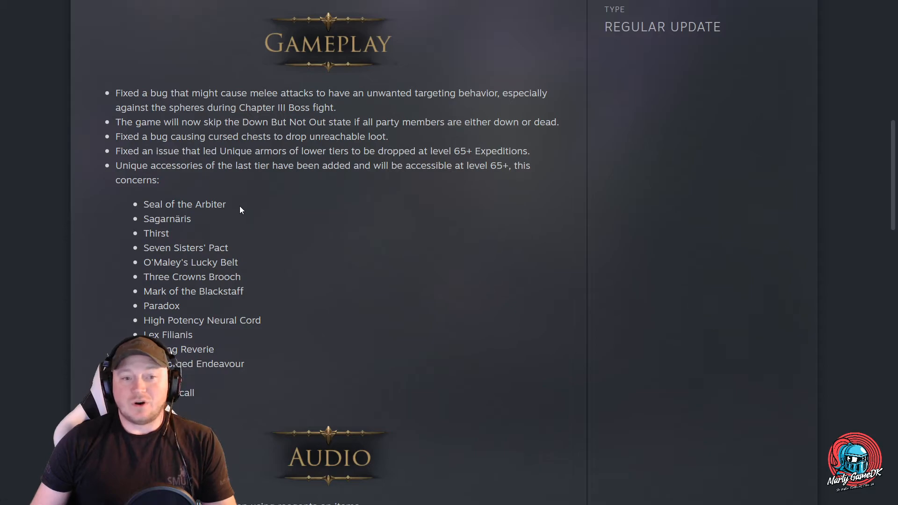
mouse_move(275, 276)
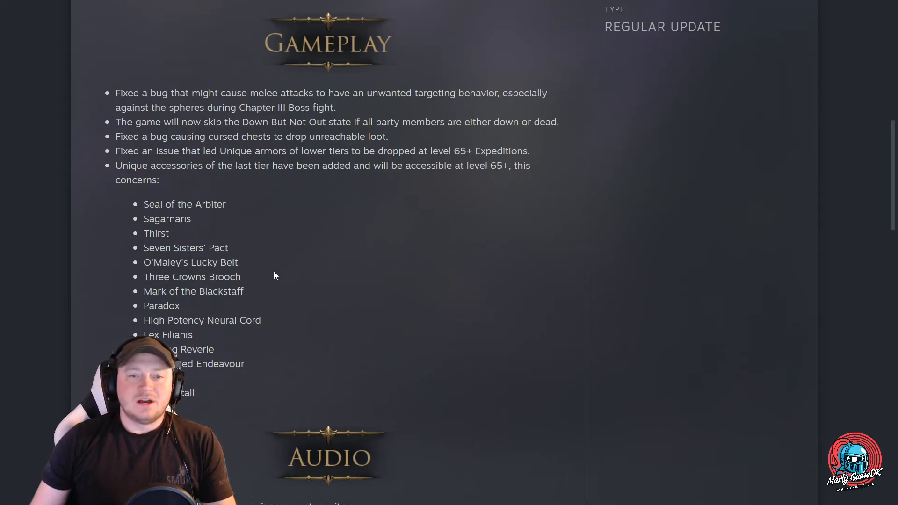
scroll("down", 3)
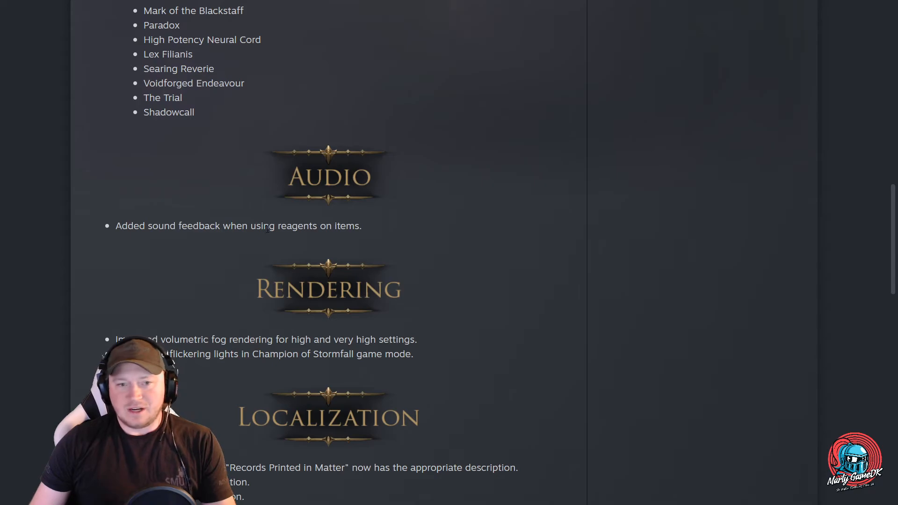
scroll("down", 3)
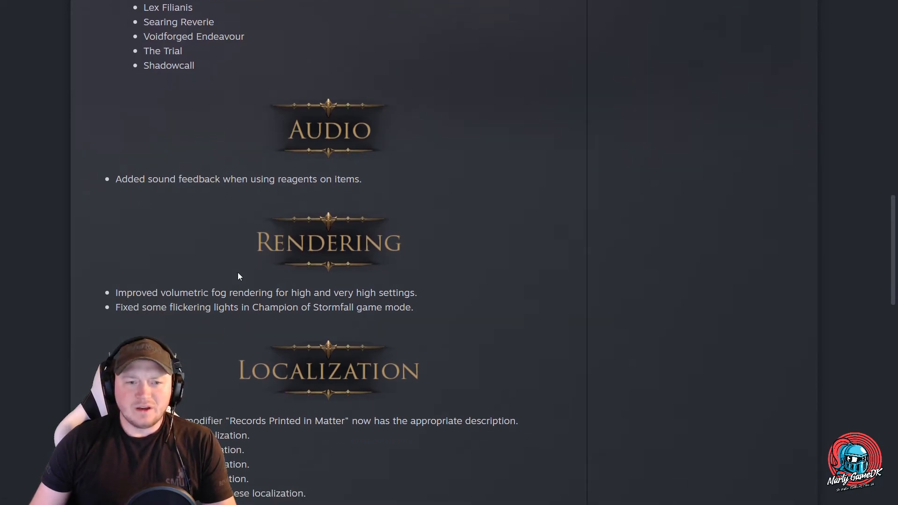
scroll("down", 3)
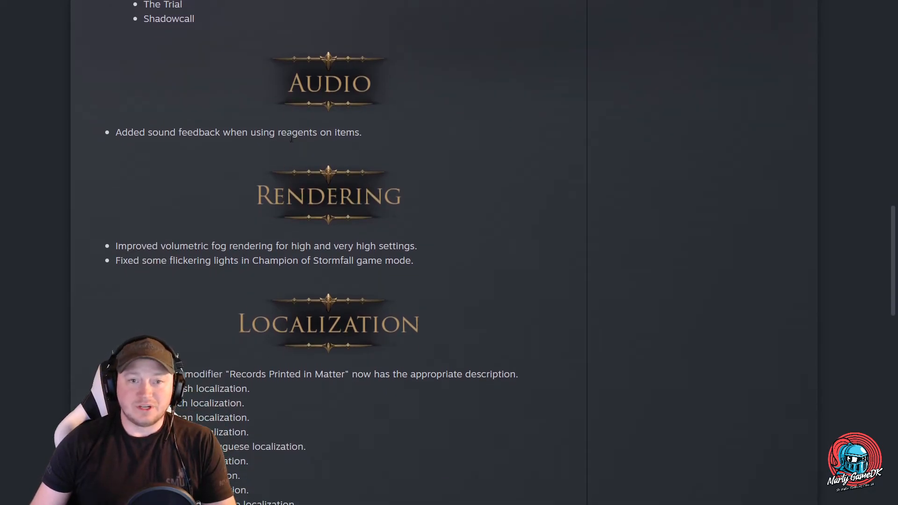
scroll("down", 3)
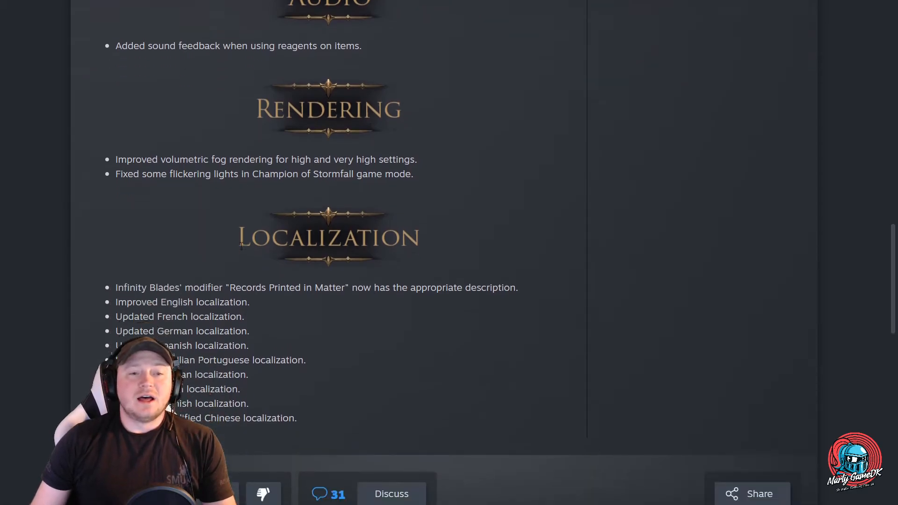
scroll("down", 3)
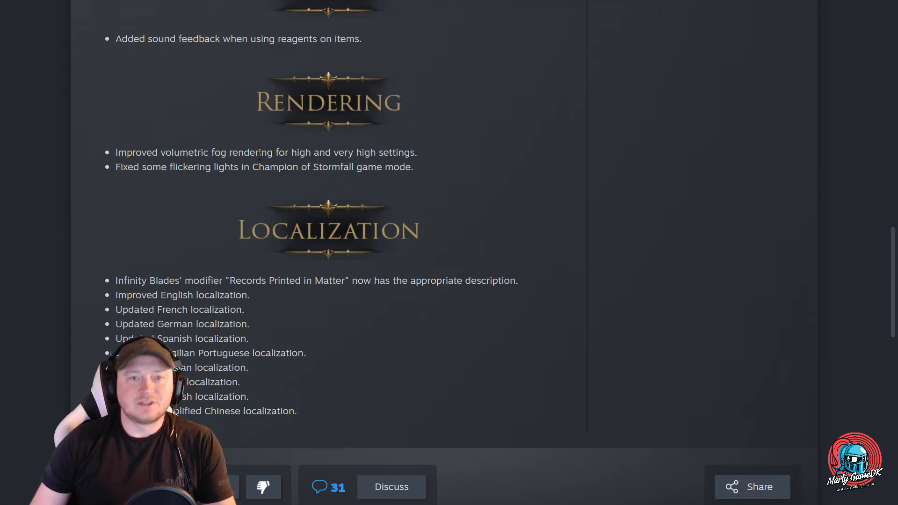
mouse_move(447, 185)
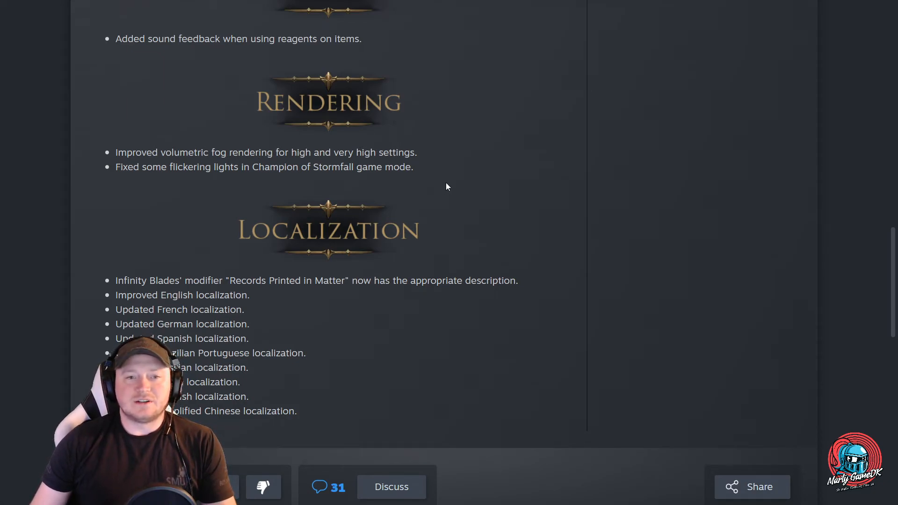
mouse_move(222, 181)
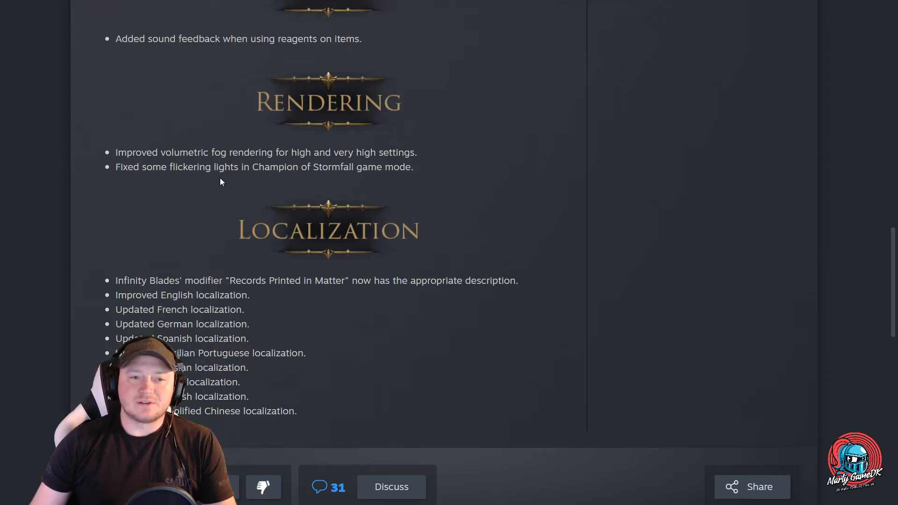
mouse_move(480, 230)
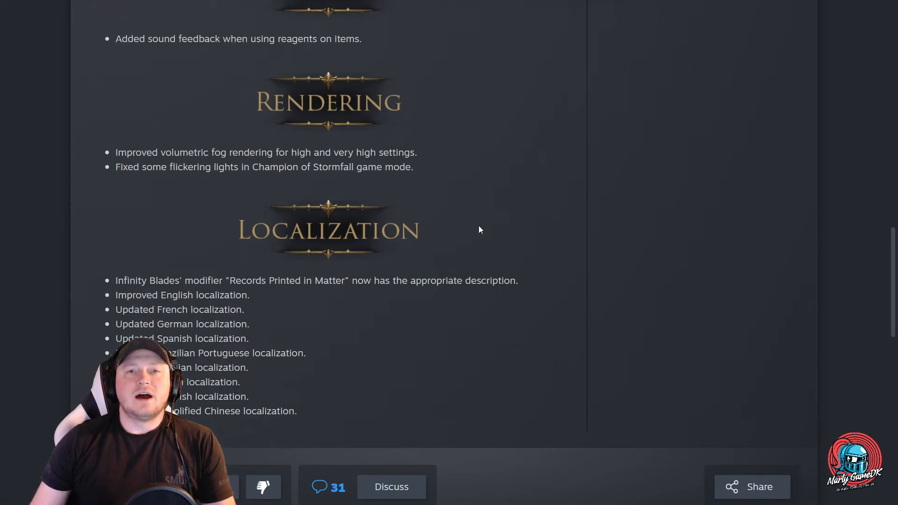
scroll("down", 3)
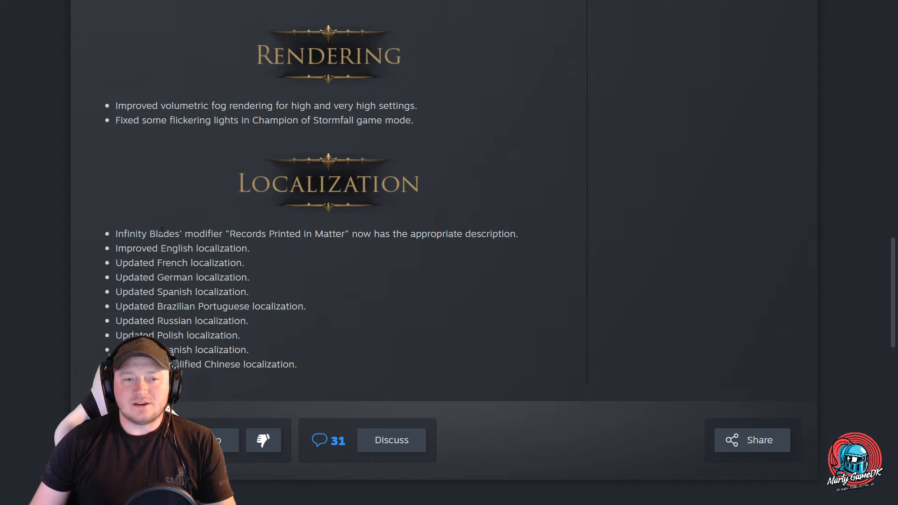